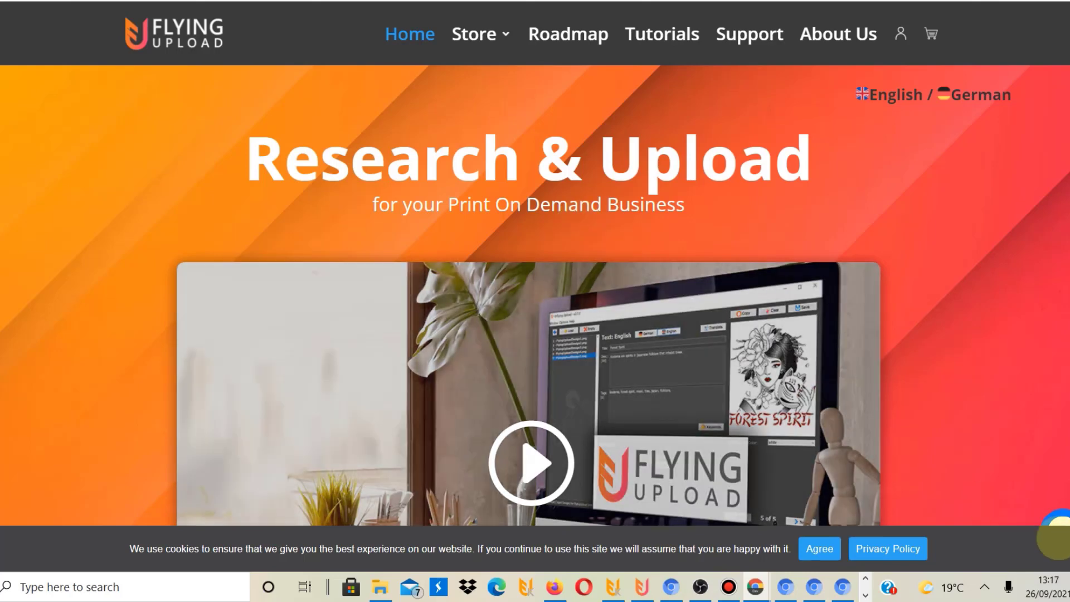
- Accept the cookie notice on the Flying Upload home page via Agree
left_click(817, 548)
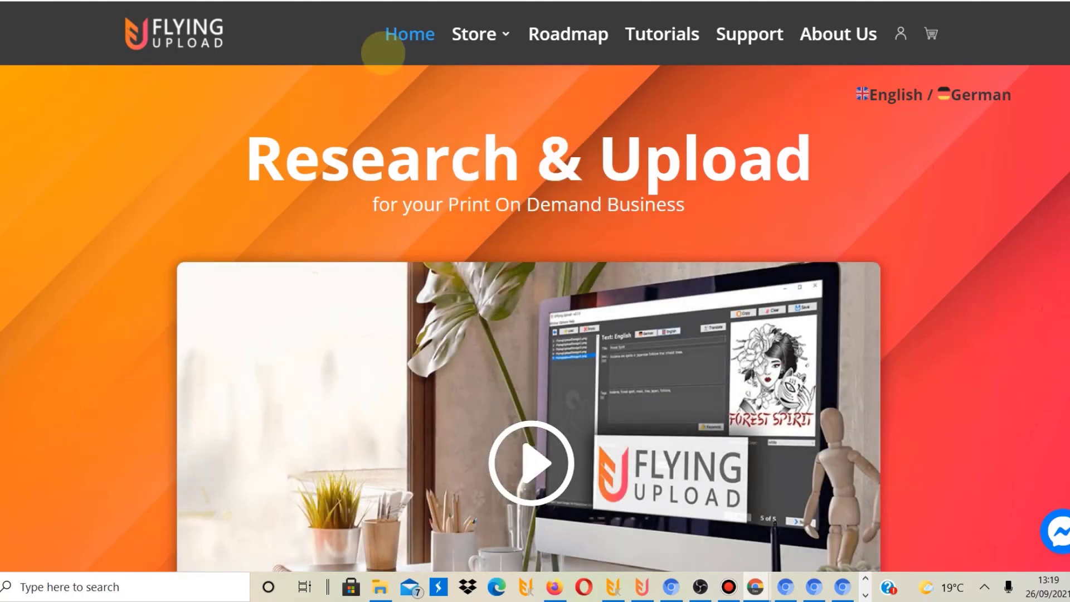
- Switch to the Flying Research tab showing its Welcome dashboard
left_click(474, 33)
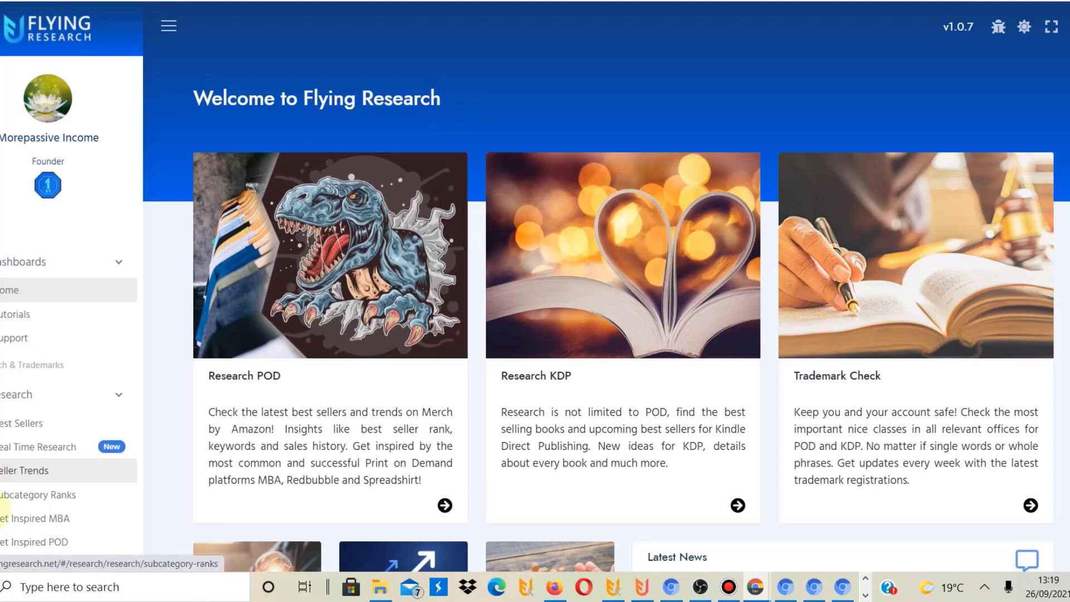
- Open the 25/09/2021 'Introducing Flying Upload Chapter 2 - #2 New structure' email
left_click(26, 470)
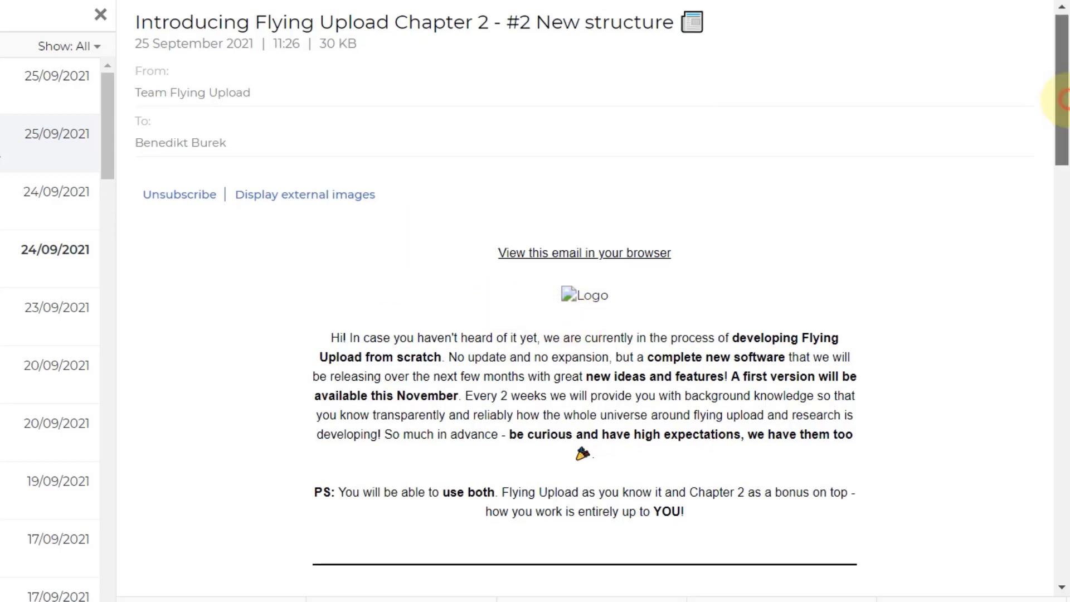
- Scroll the email down to the Flying Upload & Research heading and its From Tool To Platform section
scroll("down", 3)
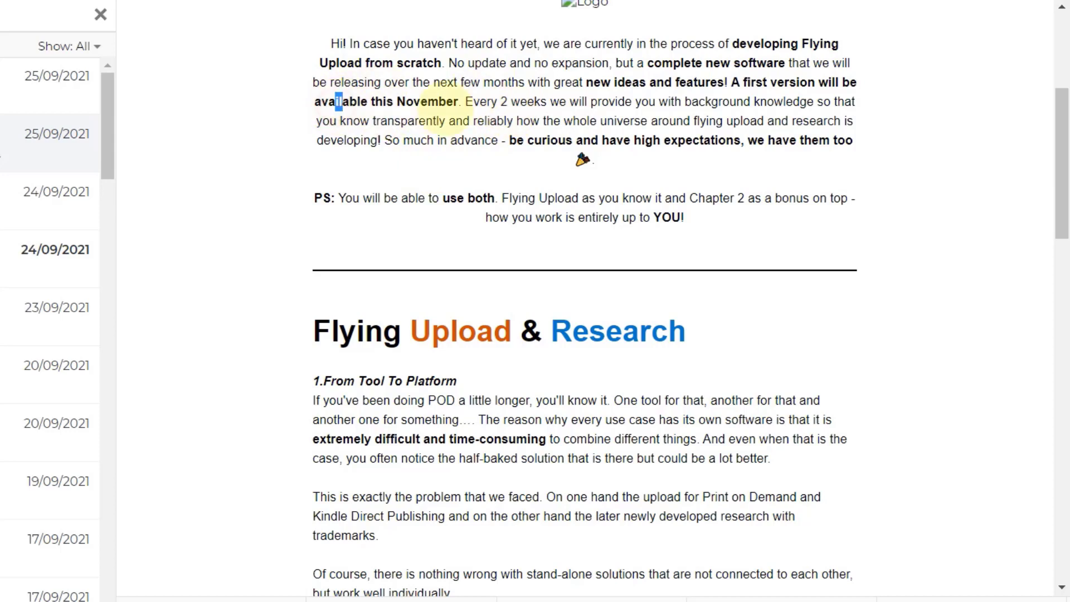
left_click(543, 106)
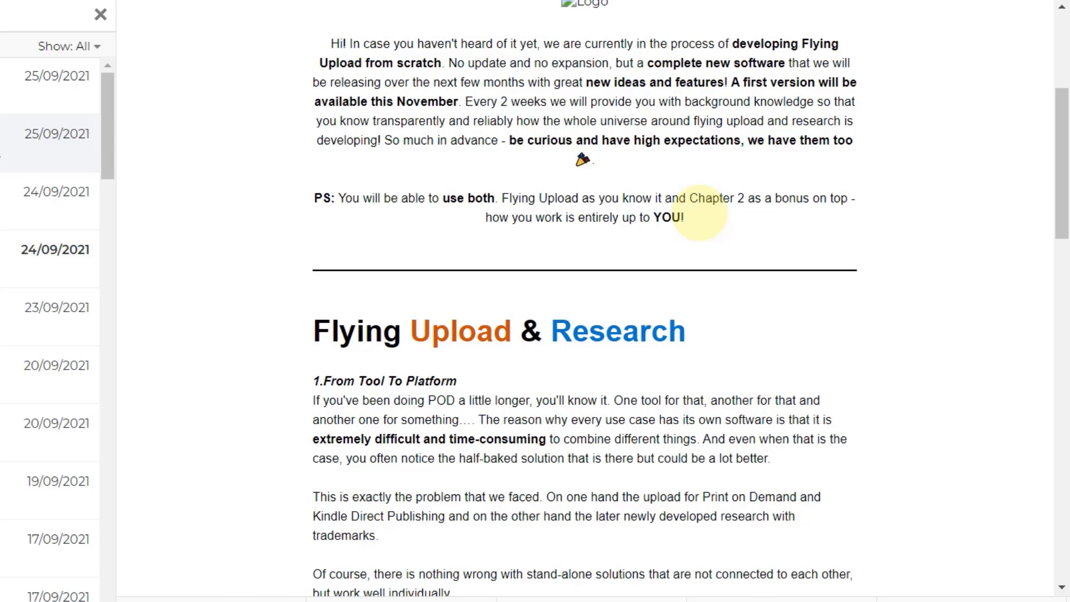
mouse_move(823, 165)
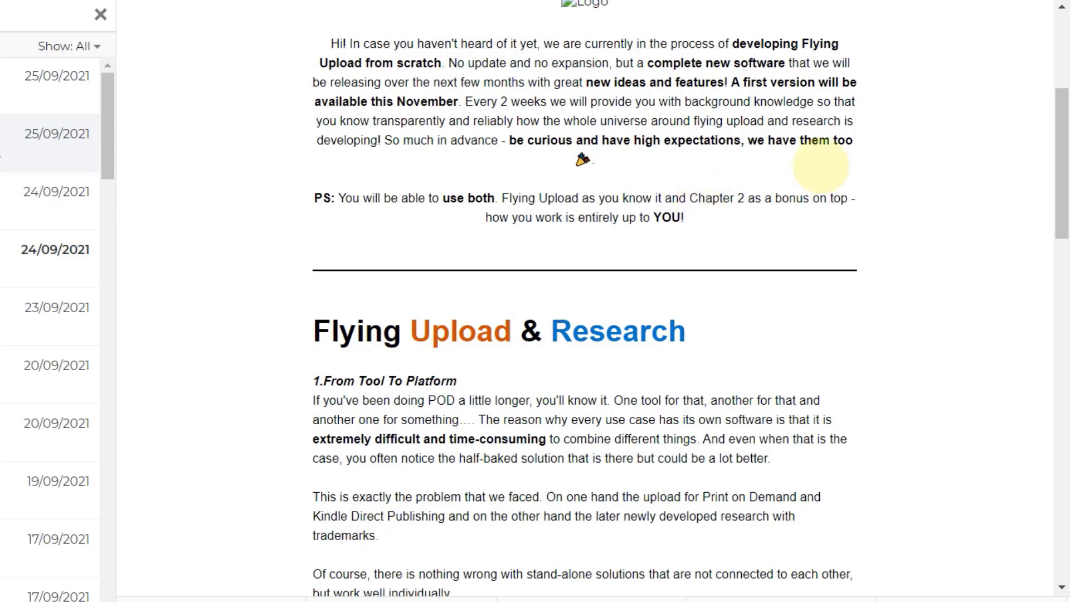
scroll("down", 3)
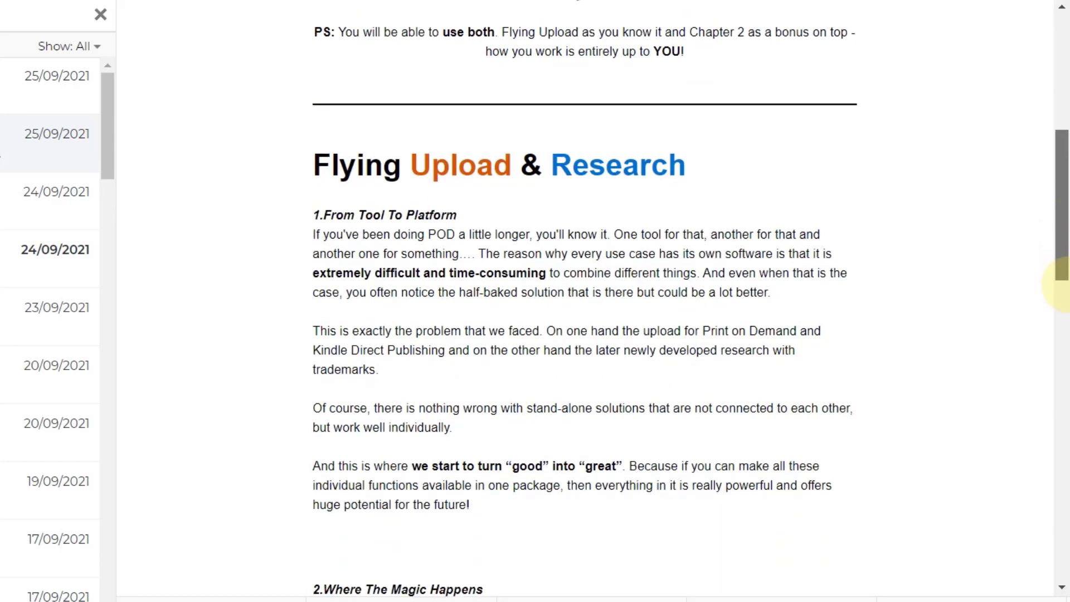
scroll("down", 3)
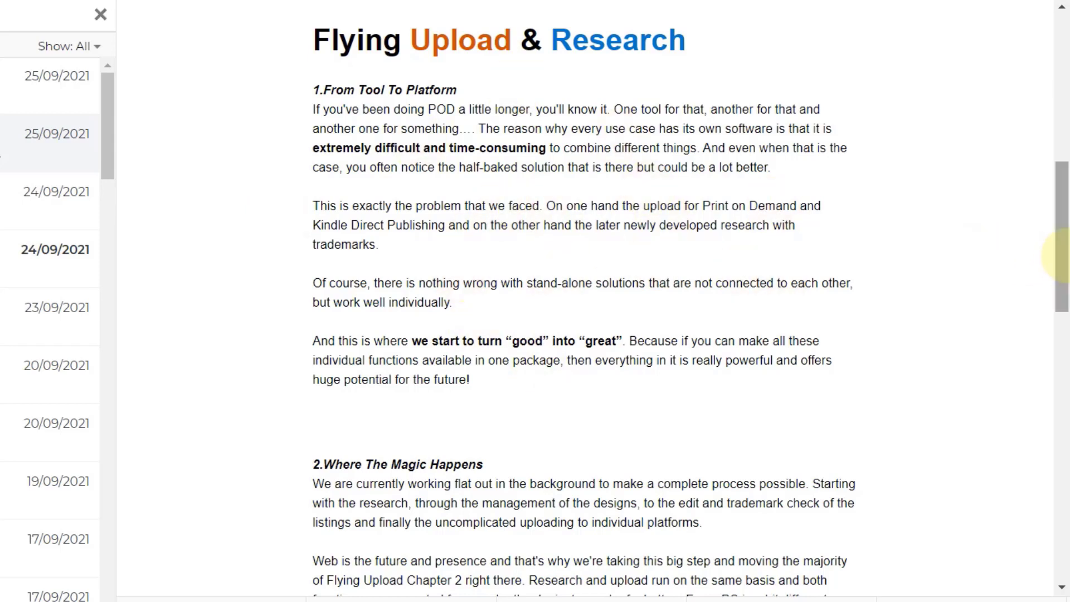
- Scroll on to section 2, Where The Magic Happens, and the start of section 3
scroll("down", 3)
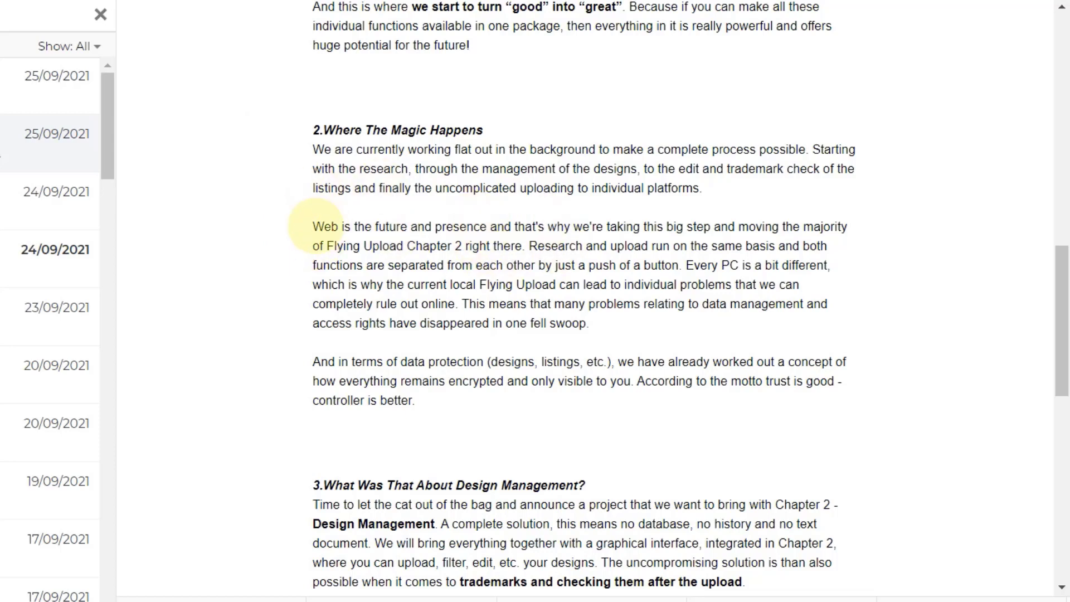
mouse_move(486, 235)
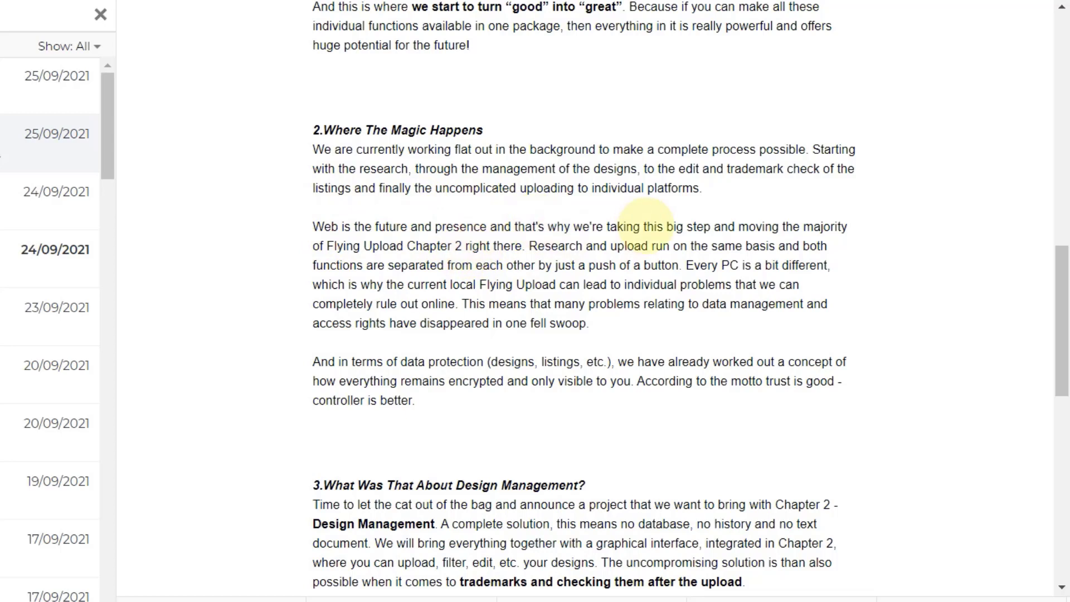
mouse_move(470, 245)
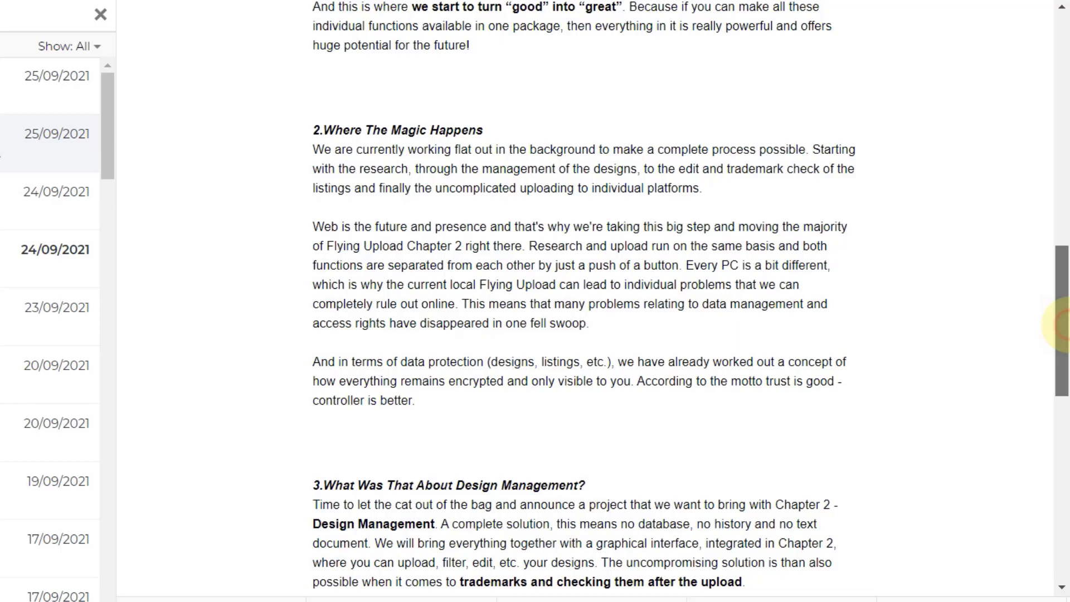
scroll("down", 3)
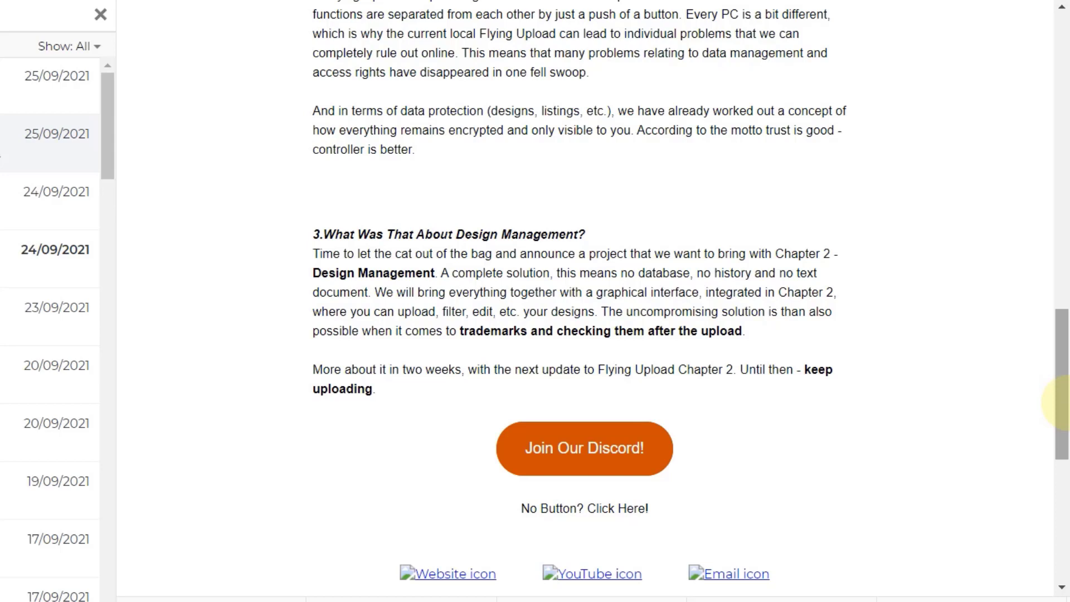
- Scroll past the Design Management section to the orange Join Our Discord! button
scroll("down", 3)
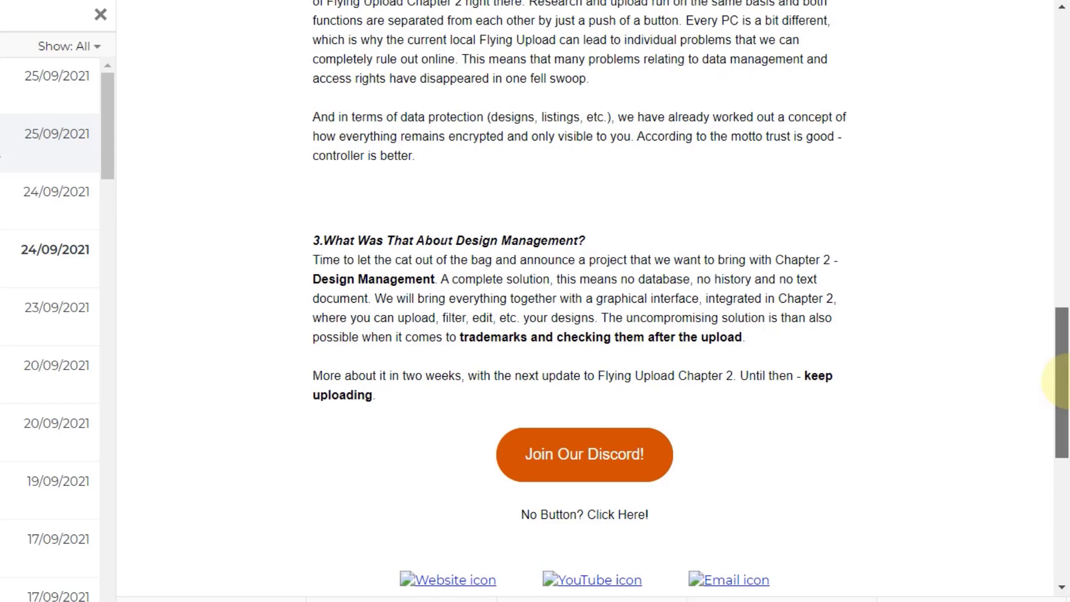